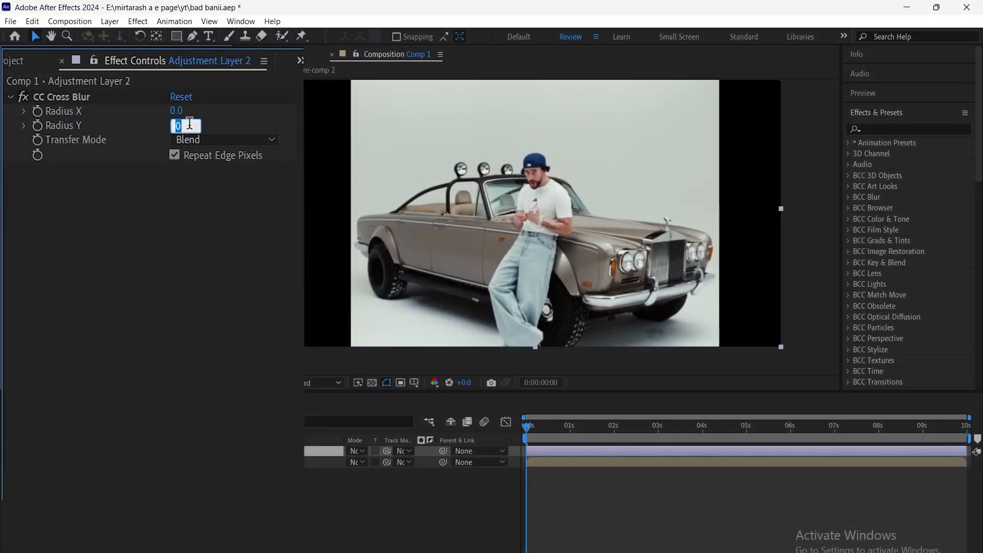
# Set Cross Blur Radius Y to 25 and the spin Radial Blur amount to 28
pyautogui.write('25')
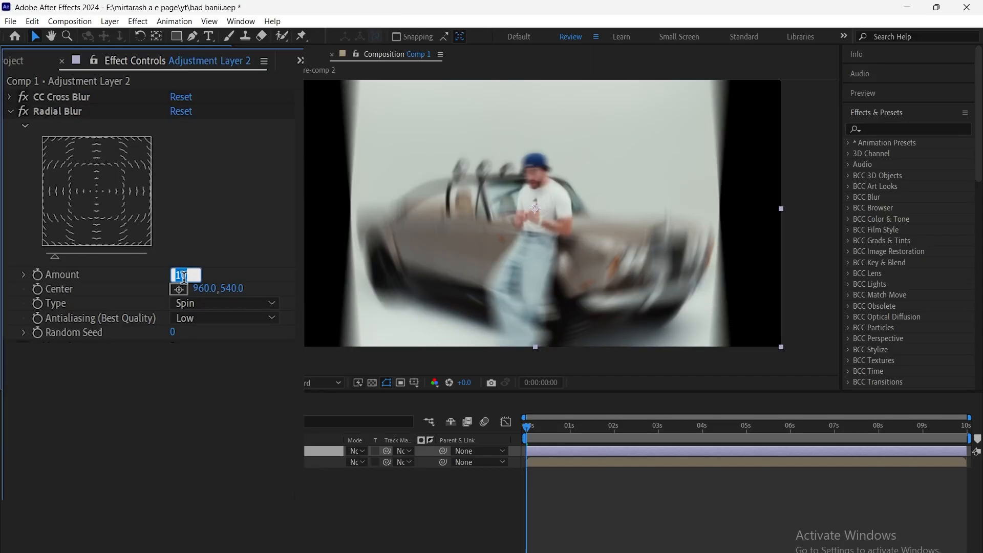
pyautogui.write('28')
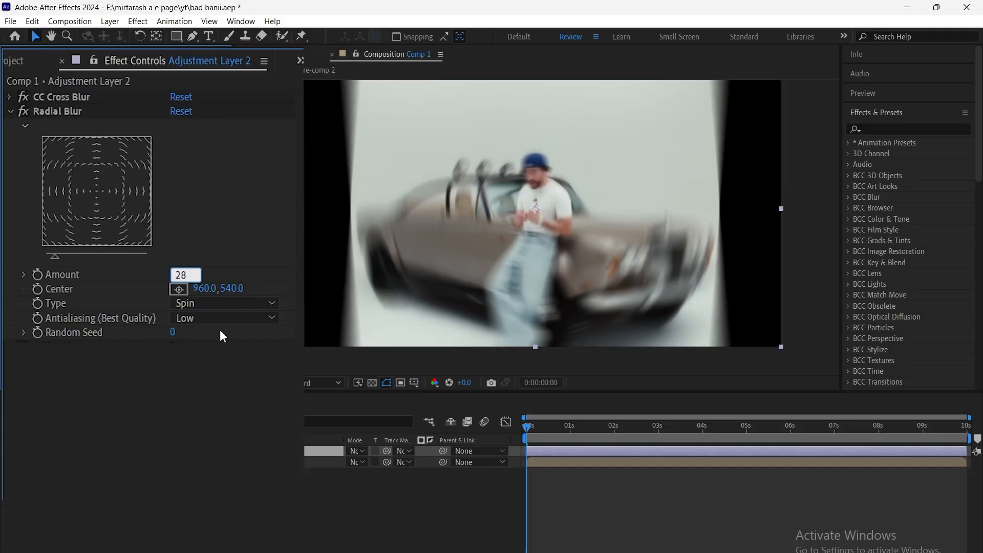
pyautogui.click(223, 303)
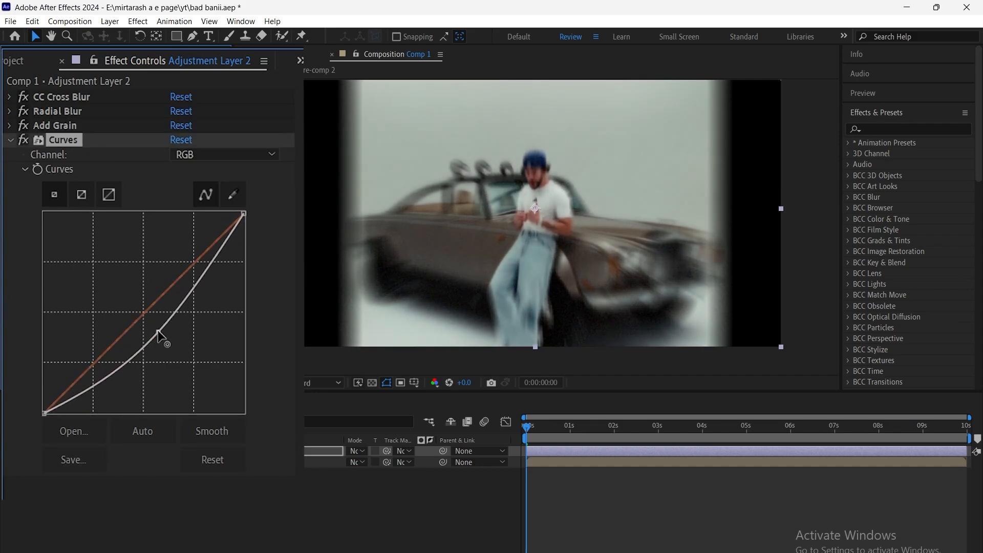
# Lower the RGB curve's midpoint in Curves to darken the midtones
pyautogui.moveTo(161, 331); pyautogui.dragTo(167, 342)
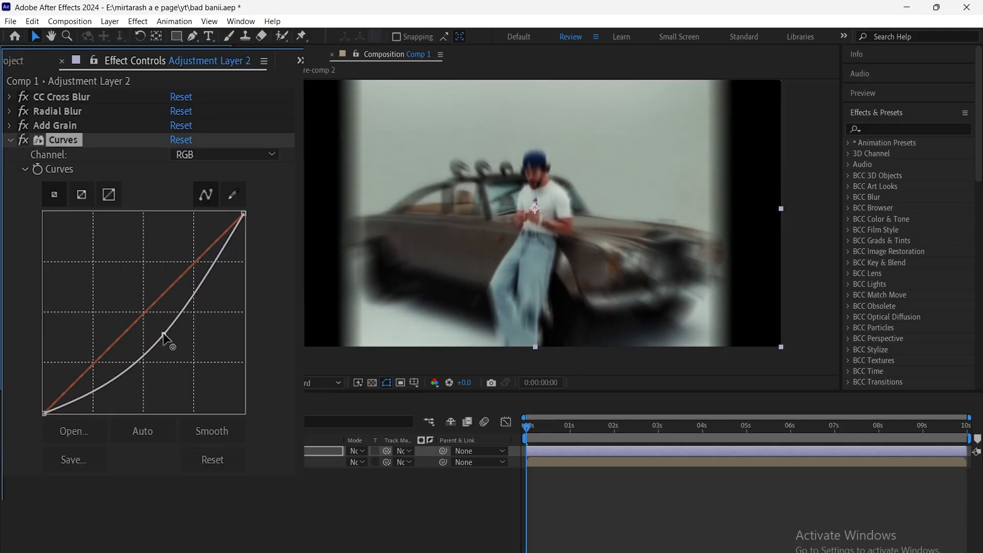
pyautogui.moveTo(166, 338); pyautogui.dragTo(182, 332)
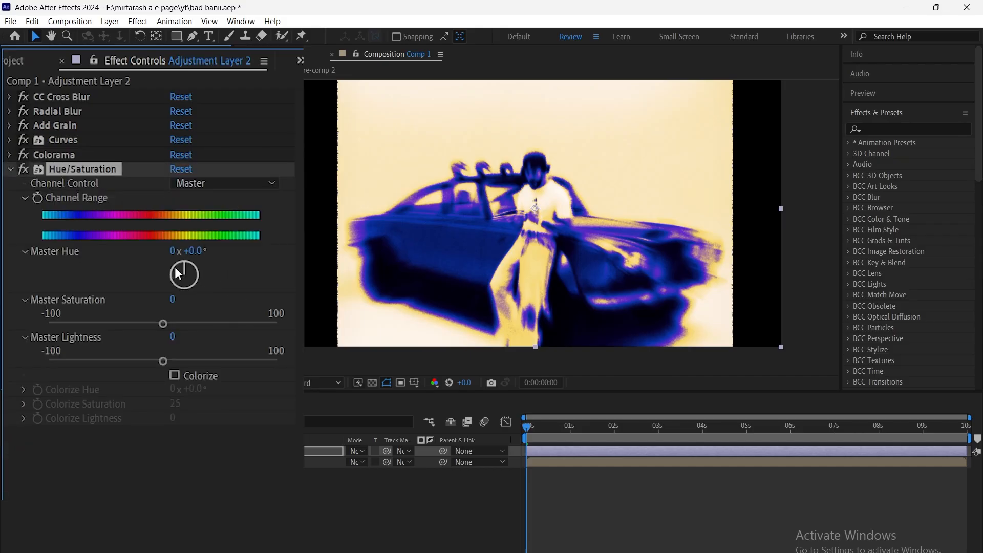
# Rotate the Hue/Saturation Master Hue to +125° and collapse the effect
pyautogui.moveTo(175, 273); pyautogui.dragTo(195, 266)
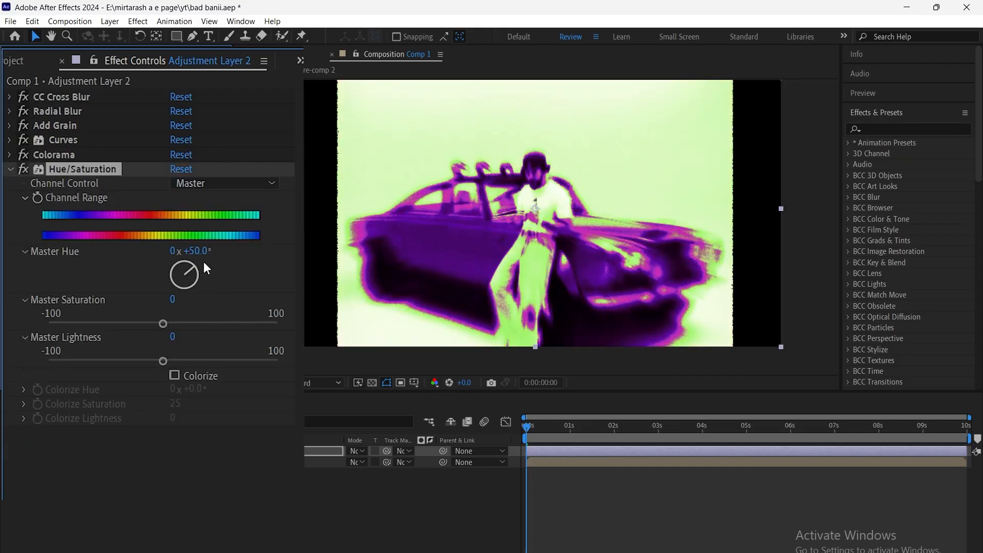
pyautogui.moveTo(184, 275); pyautogui.dragTo(194, 266)
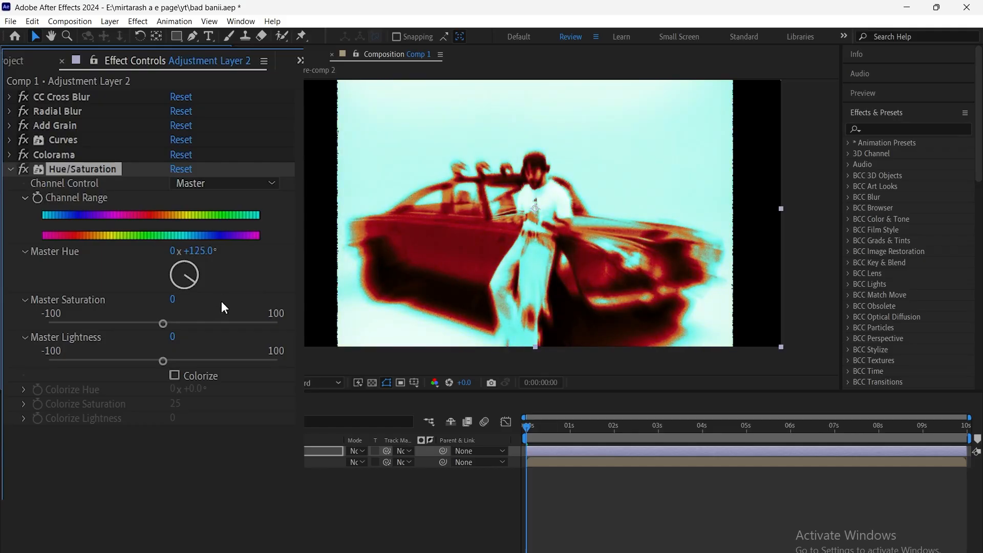
pyautogui.moveTo(195, 263); pyautogui.dragTo(201, 270)
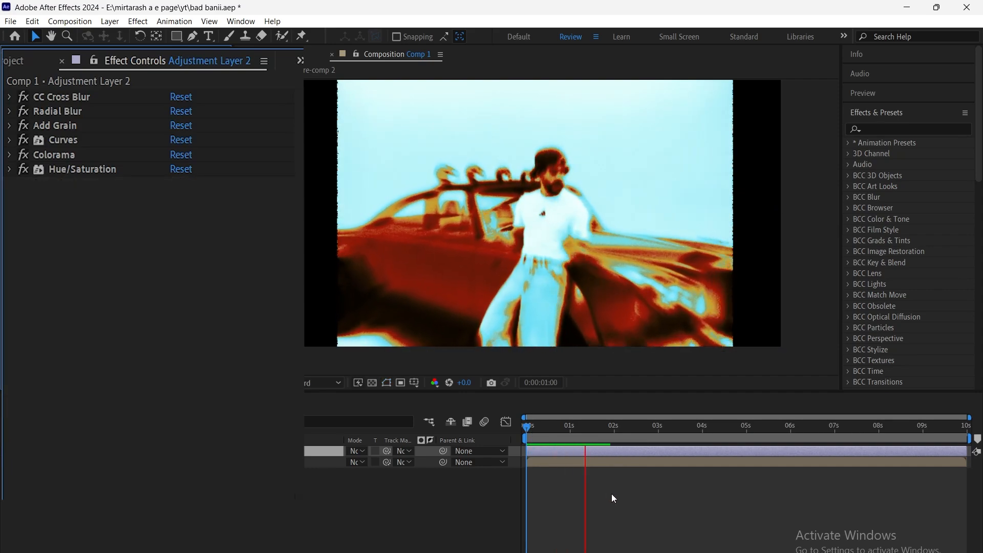
pyautogui.click(655, 425)
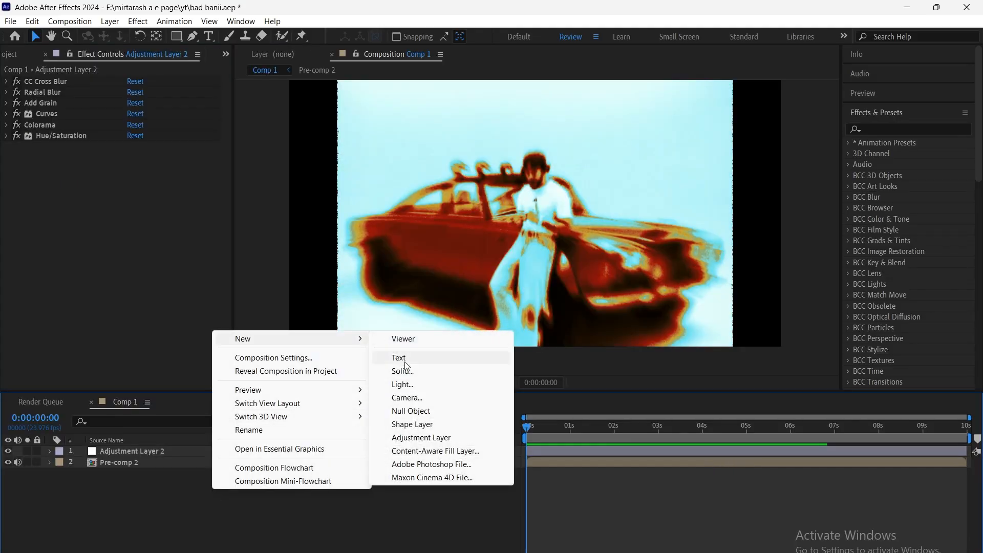
pyautogui.moveTo(441, 438)
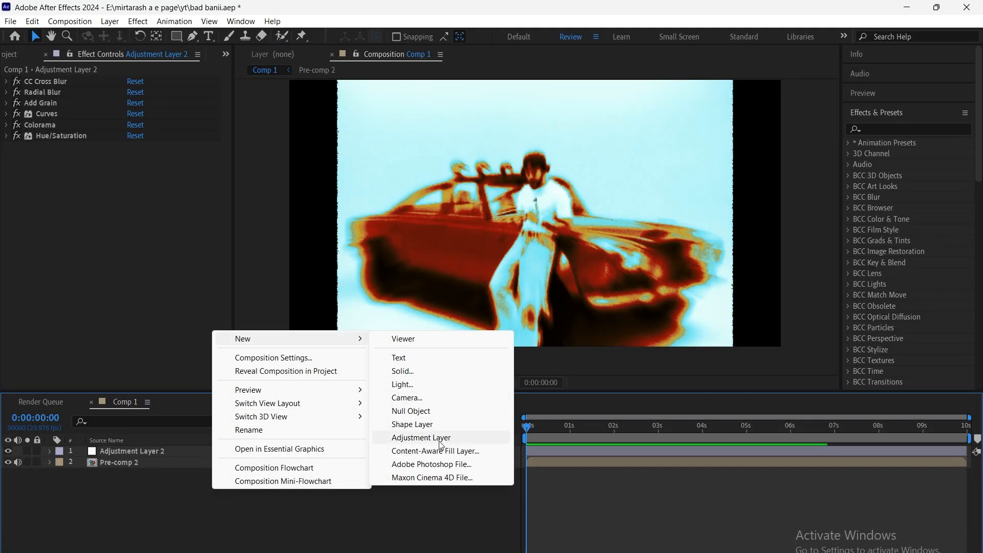
# Add Adjustment Layer 8 with a Directional Blur of length 130 at -51°
pyautogui.click(421, 438)
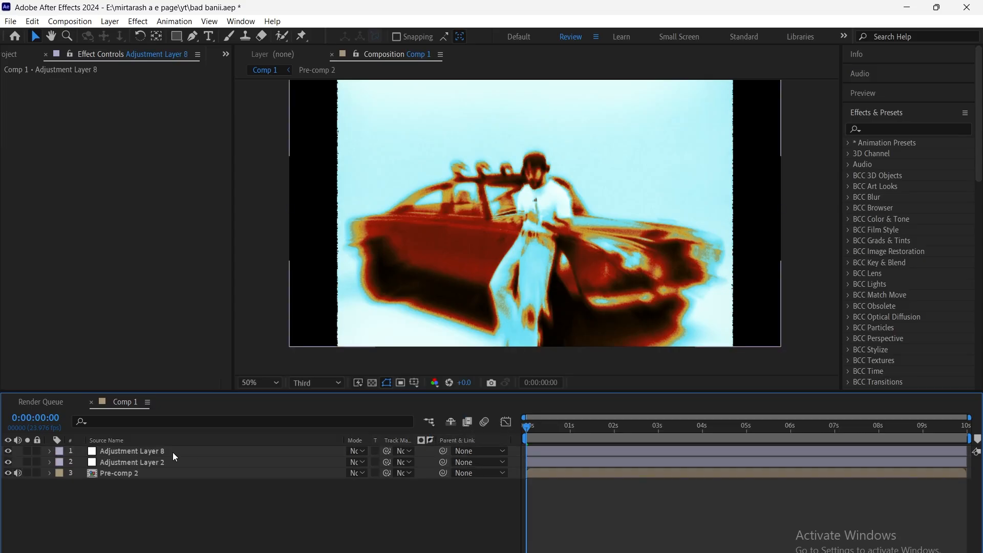
pyautogui.click(131, 450)
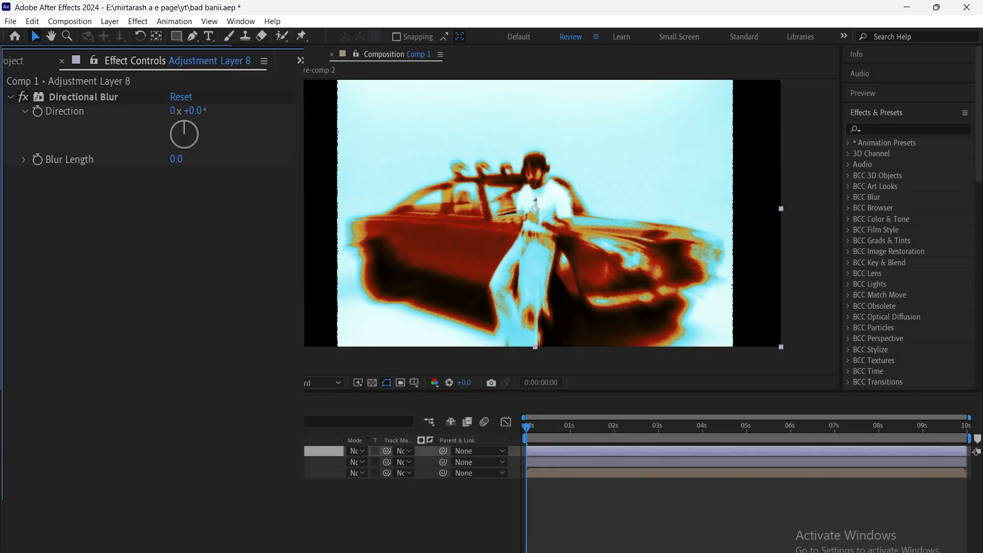
pyautogui.click(176, 159)
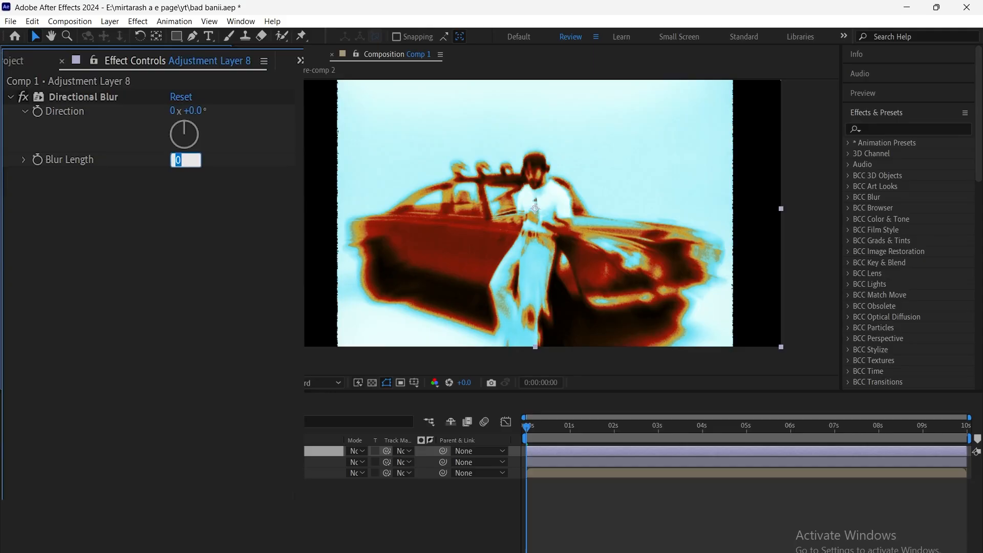
pyautogui.write('130.0')
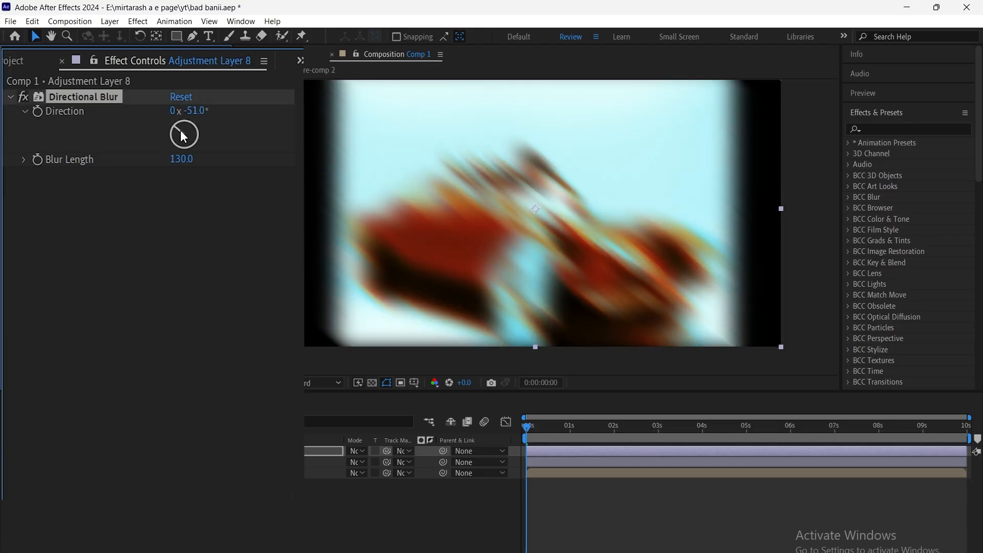
pyautogui.moveTo(183, 134); pyautogui.dragTo(195, 126)
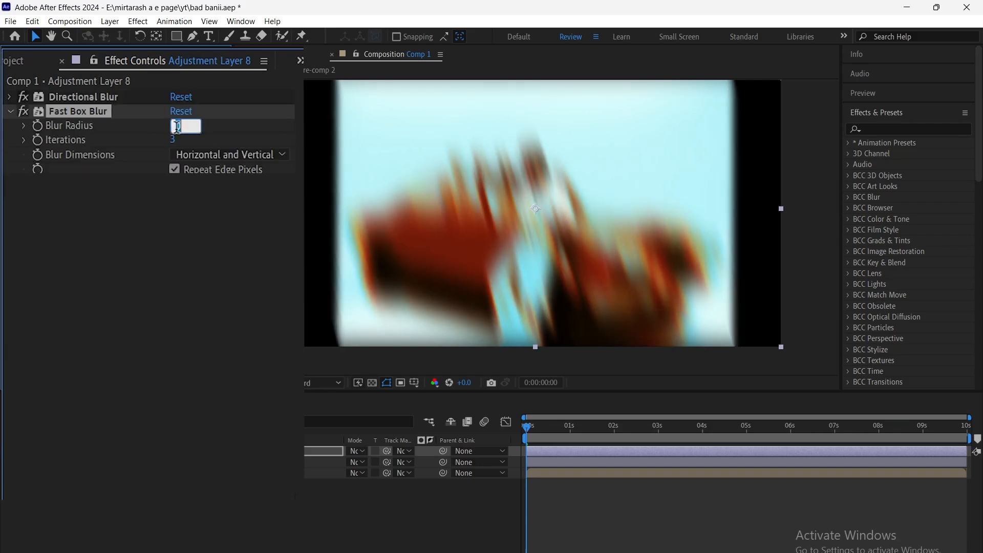
# Set Fast Box Blur radius 10 with 12 iterations, then enter a Smart Blur radius
pyautogui.write('1')
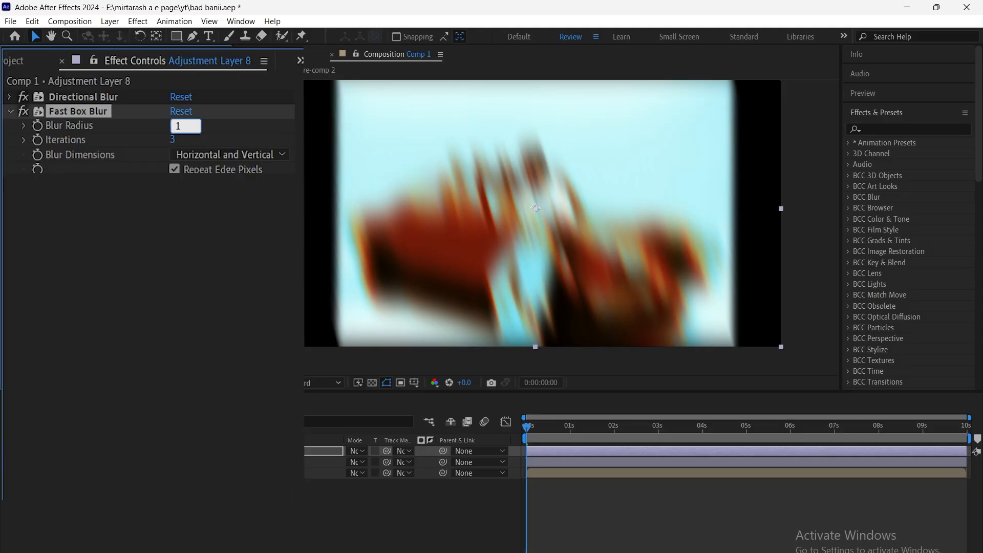
pyautogui.write('10.0')
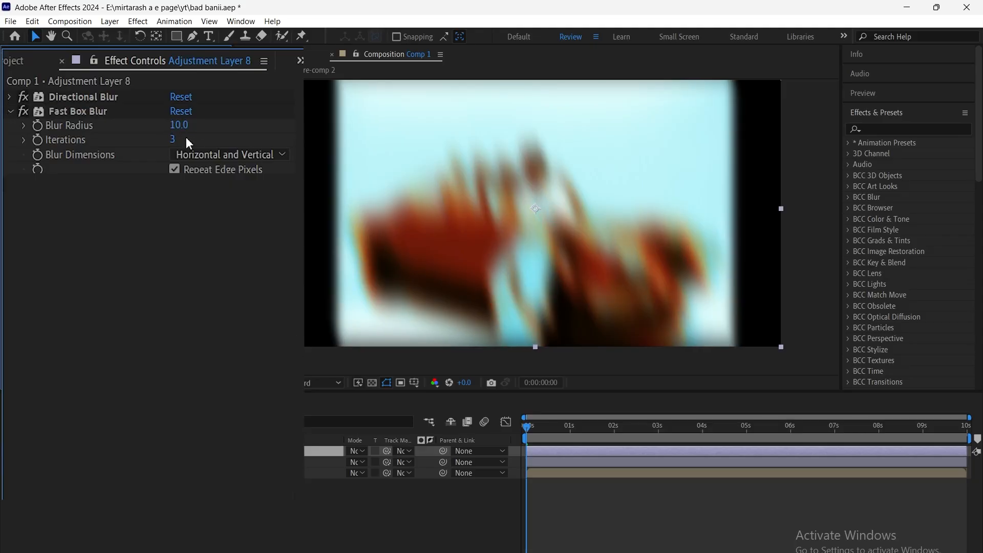
pyautogui.doubleClick(172, 139)
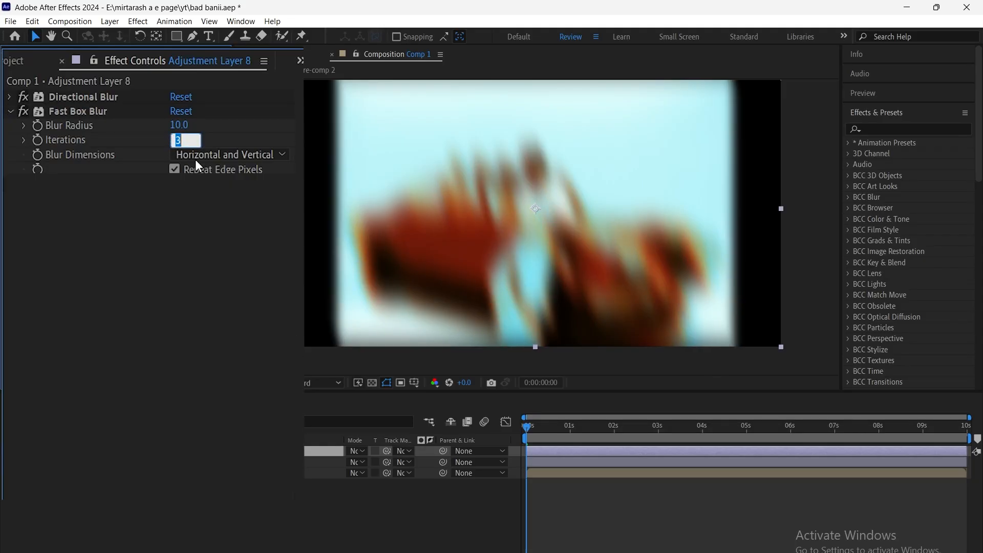
pyautogui.write('12')
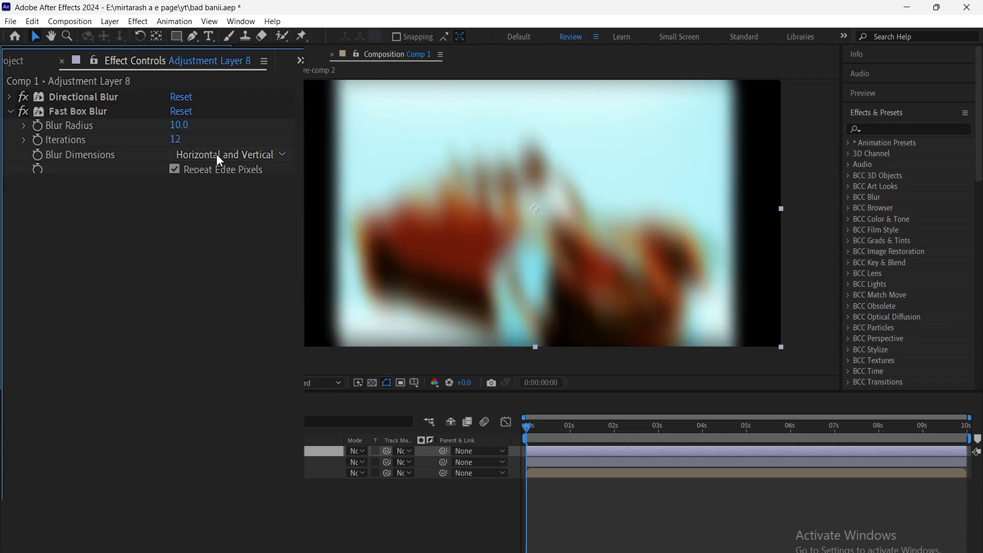
pyautogui.click(227, 154)
pyautogui.write('21')
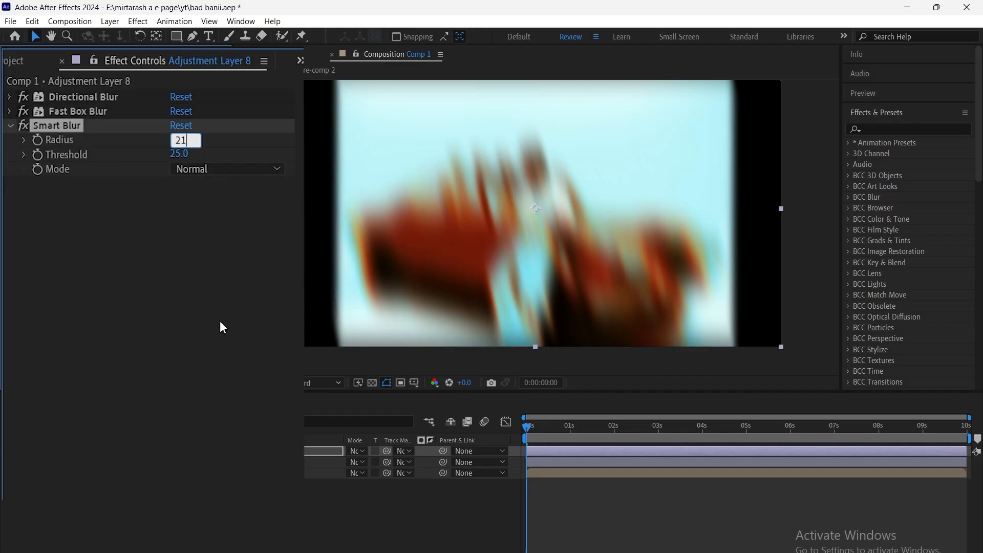
pyautogui.write('3')
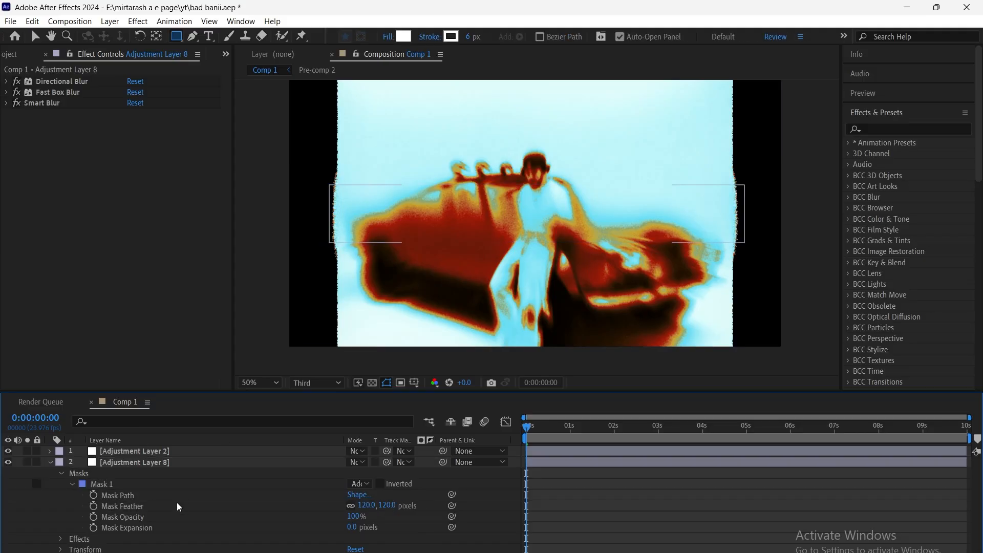
# Collapse the feathered mask settings on Adjustment Layer 8
pyautogui.click(61, 495)
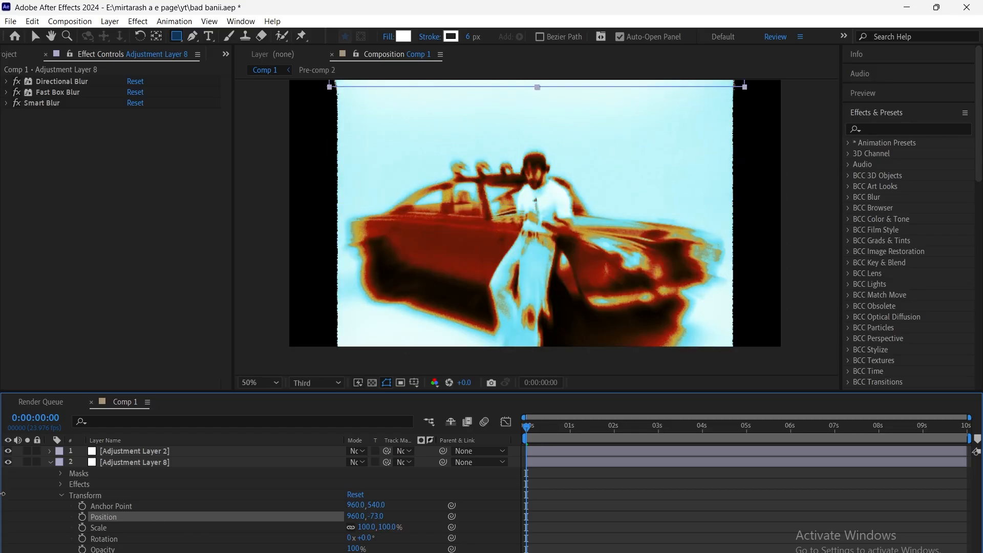
# Keyframe Adjustment Layer 8's Position and start a loopOut expression on it
pyautogui.click(587, 424)
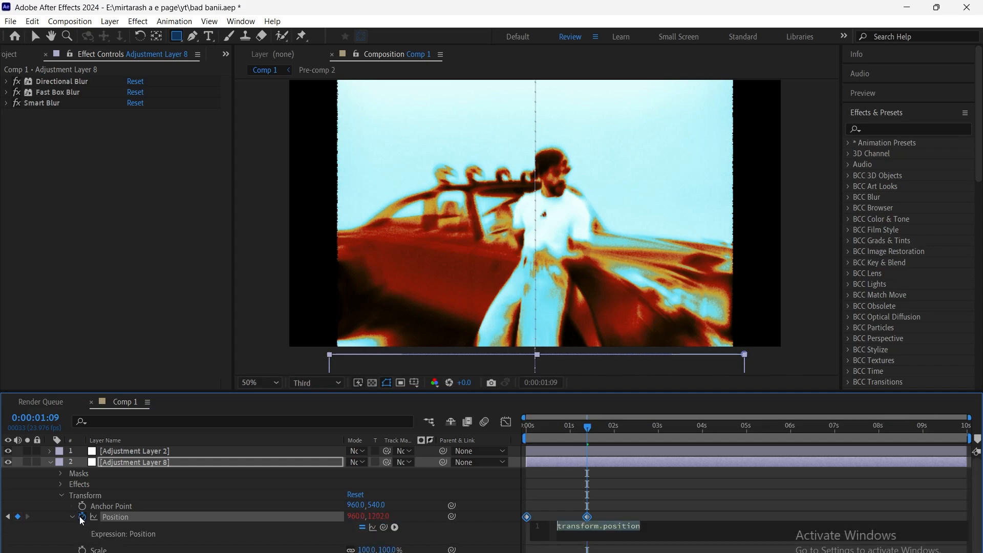
pyautogui.write('loo')
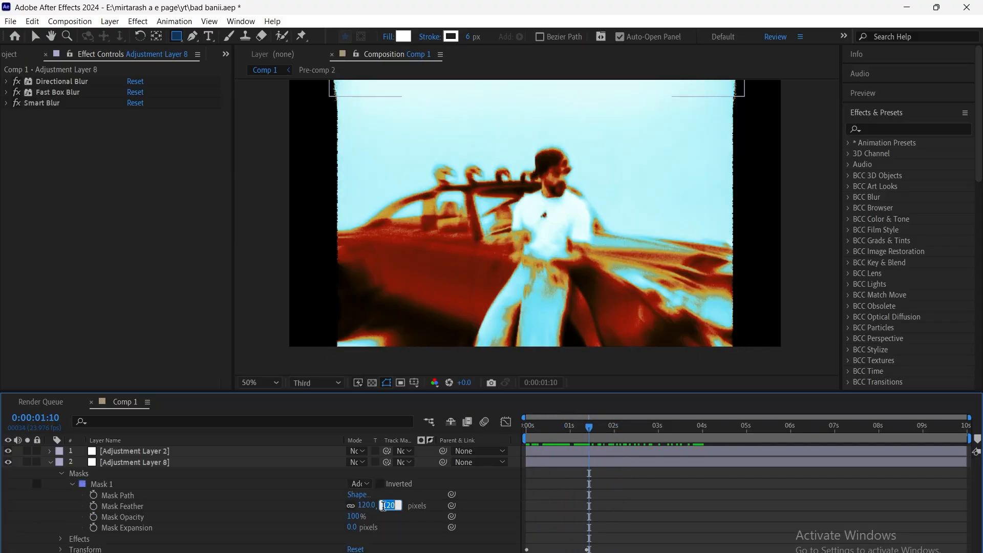
# Set the mask feather to 140
pyautogui.write('140')
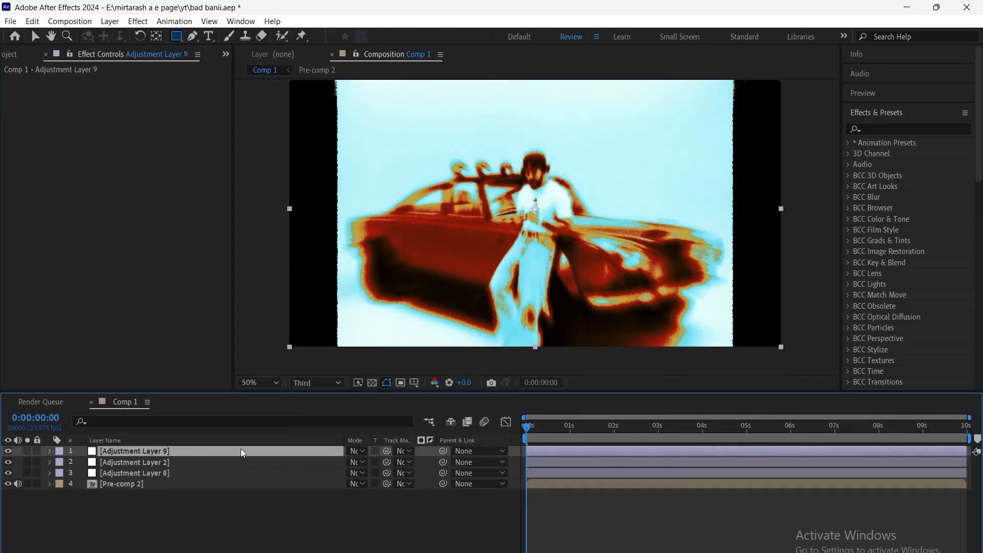
# Search Effects & Presets for Motion Tile and show the burn clip's blending modes
pyautogui.write('moo')
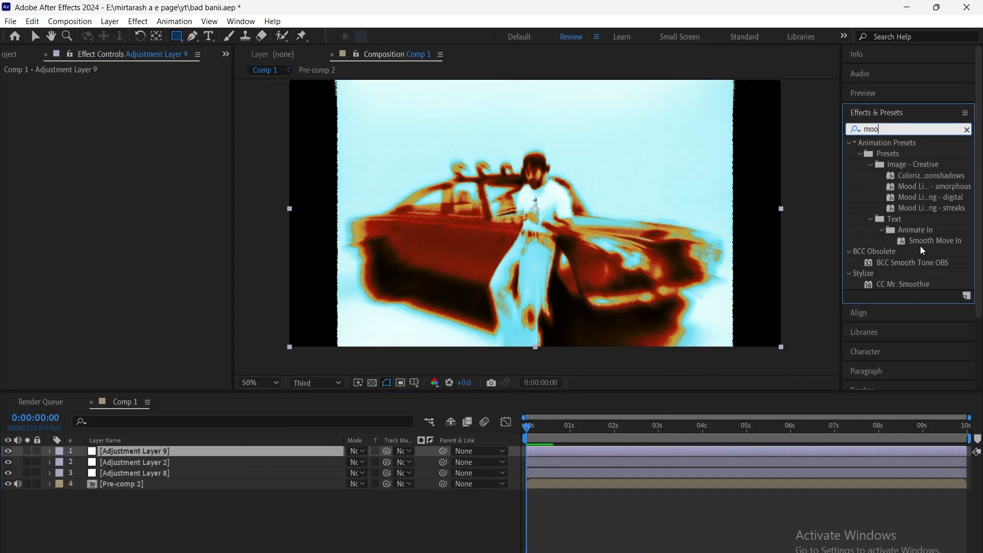
pyautogui.write('mot')
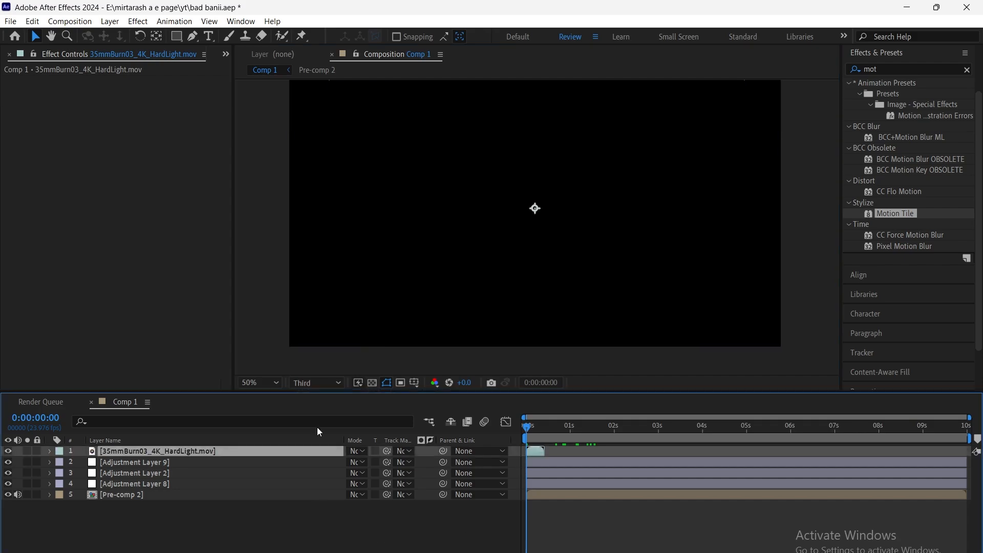
pyautogui.click(356, 451)
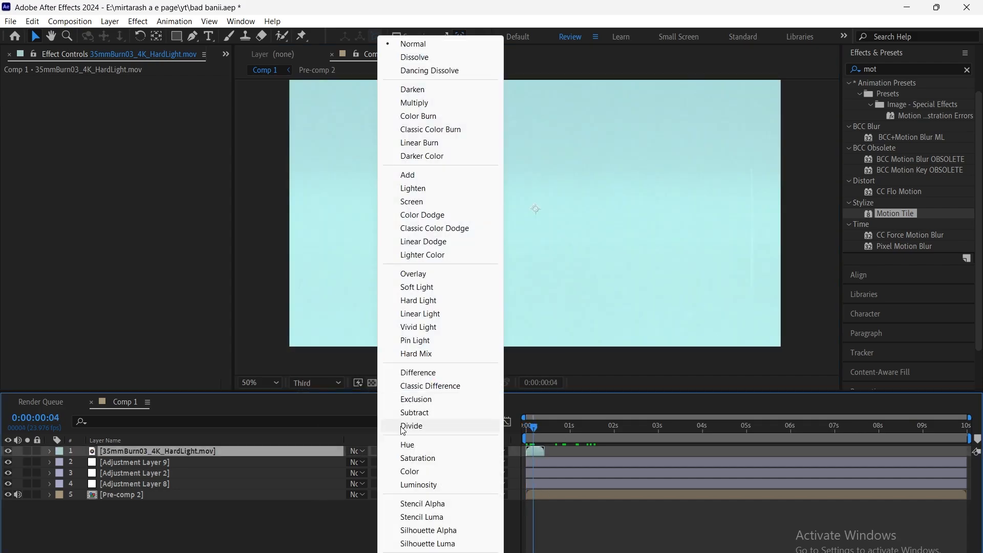